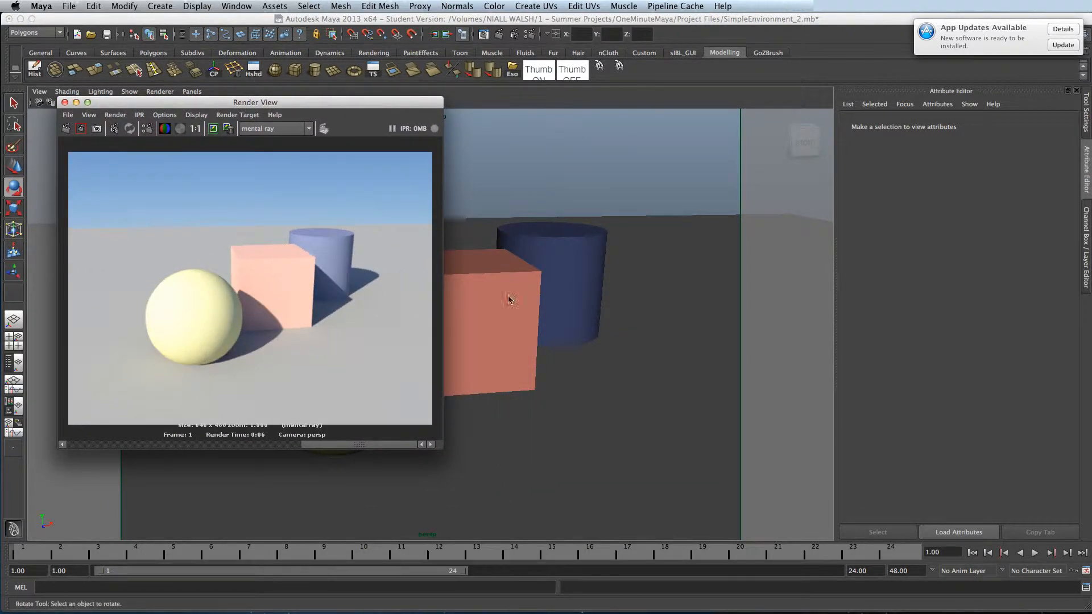
mouse_move(228, 261)
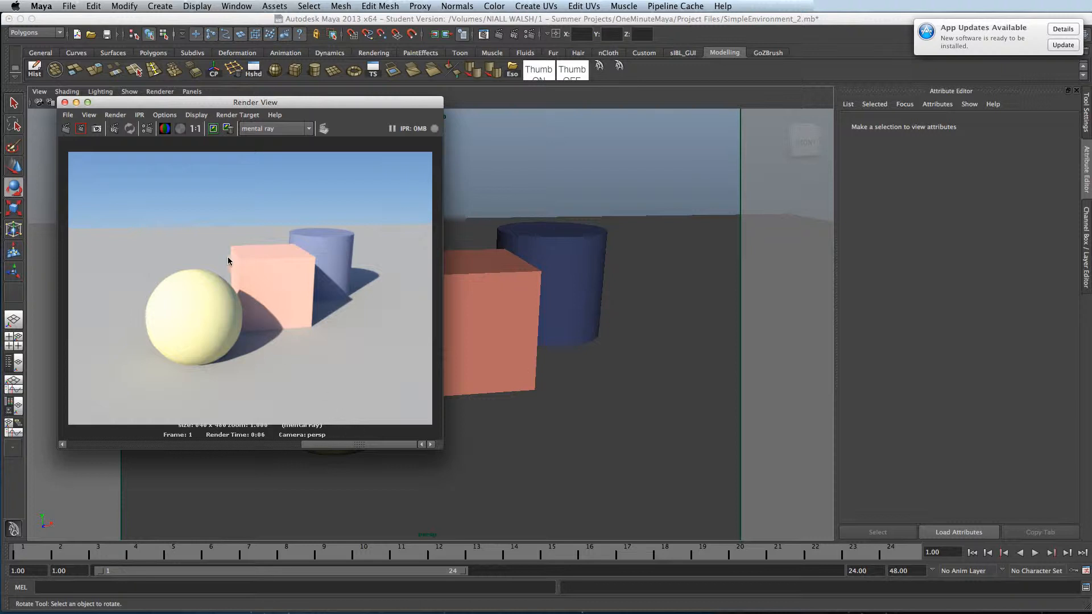
mouse_move(270, 328)
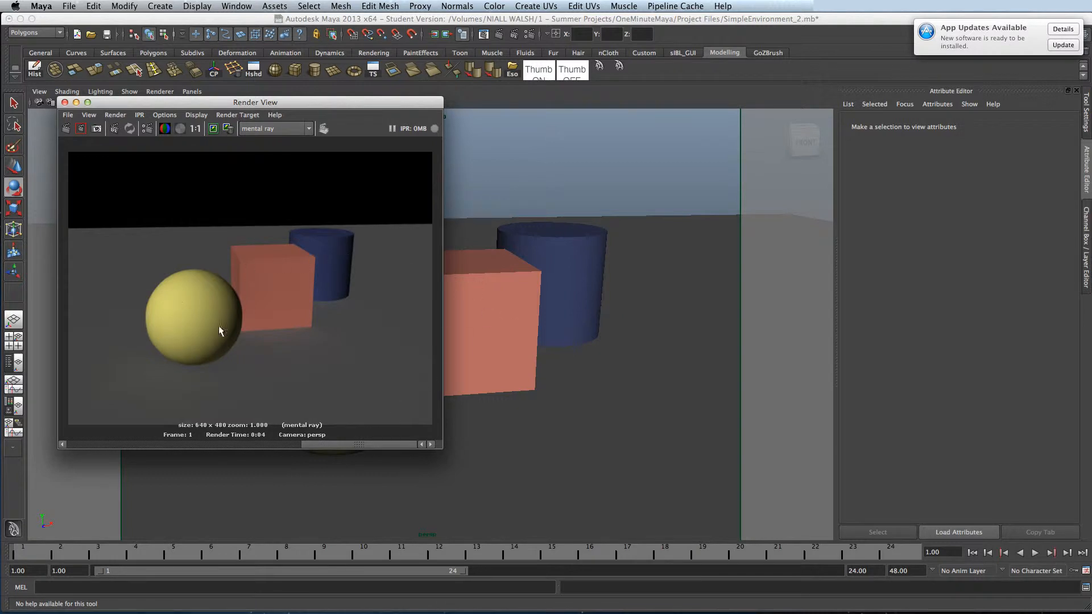
mouse_move(309, 444)
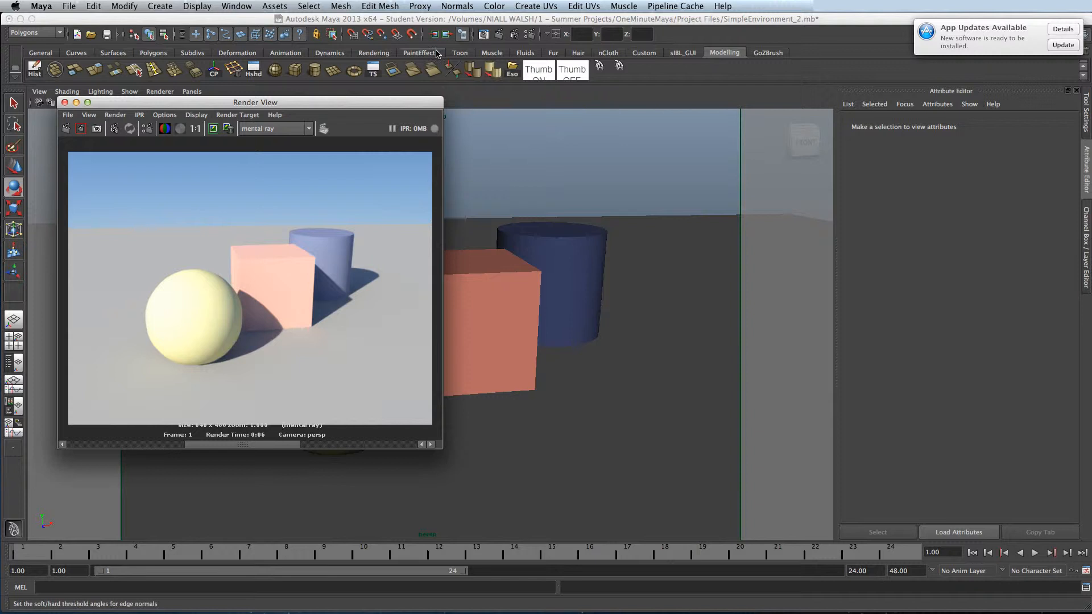
Re-render the scene in mental ray with exposure gamma and framebuffer gamma at 1.0.
click(39, 91)
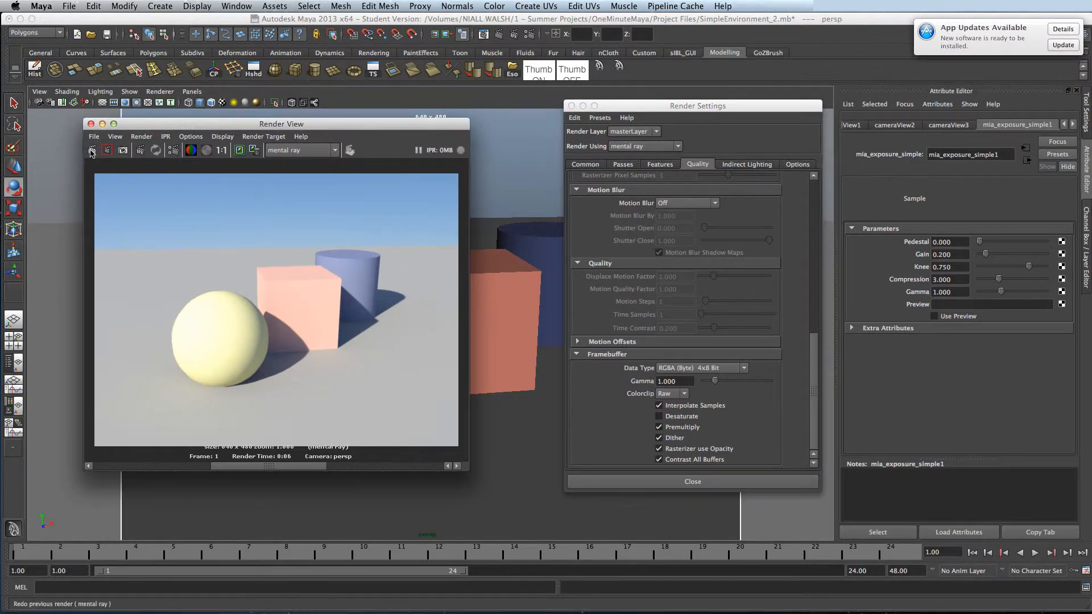
click(90, 151)
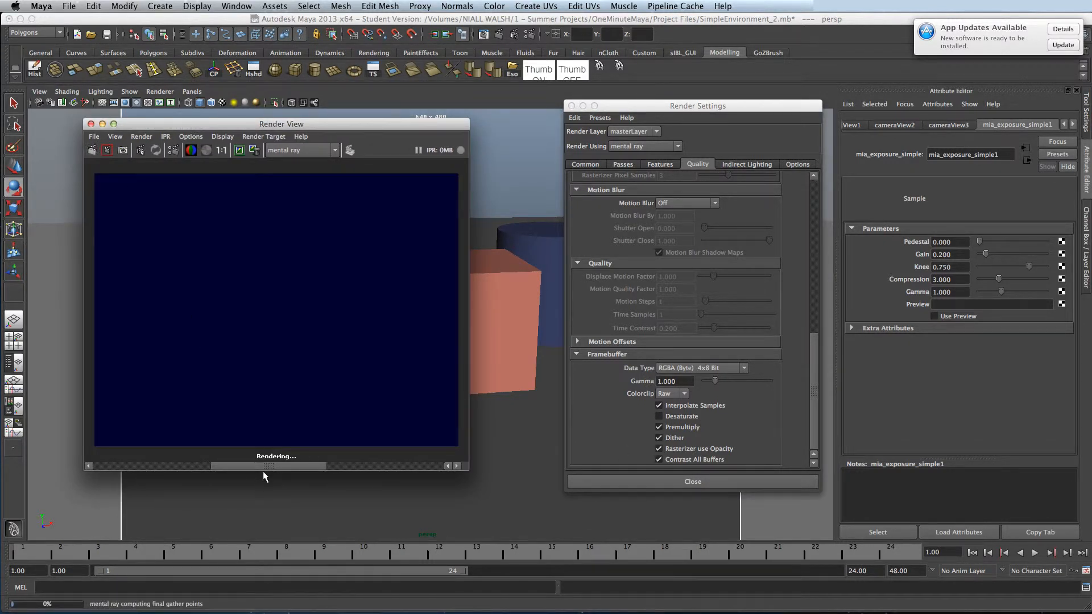